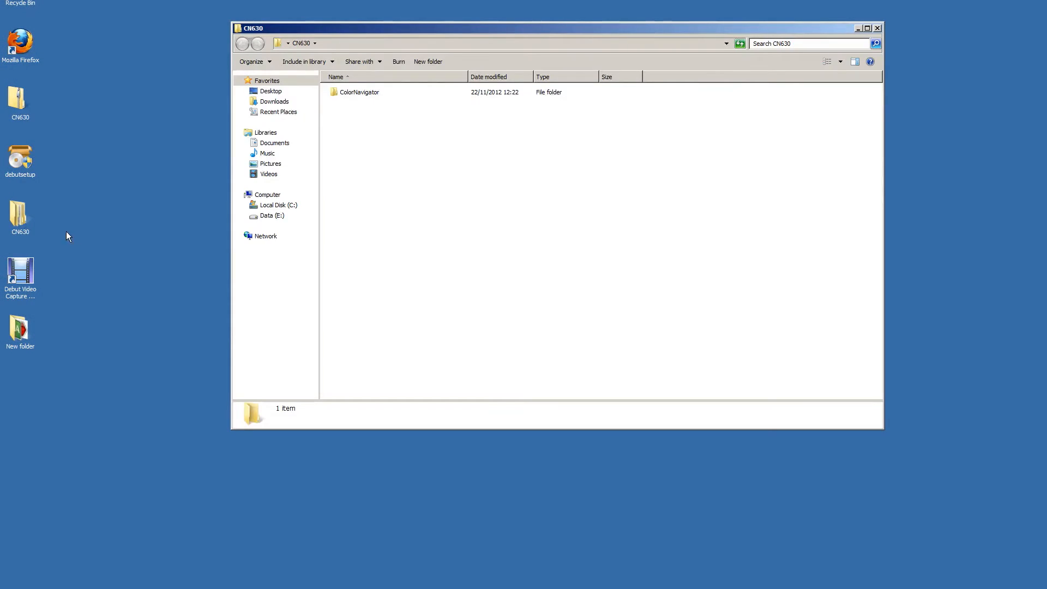
# Open the ColorNavigator folder to reveal the setup application, manuals, readme files and drivers
pyautogui.doubleClick(359, 92)
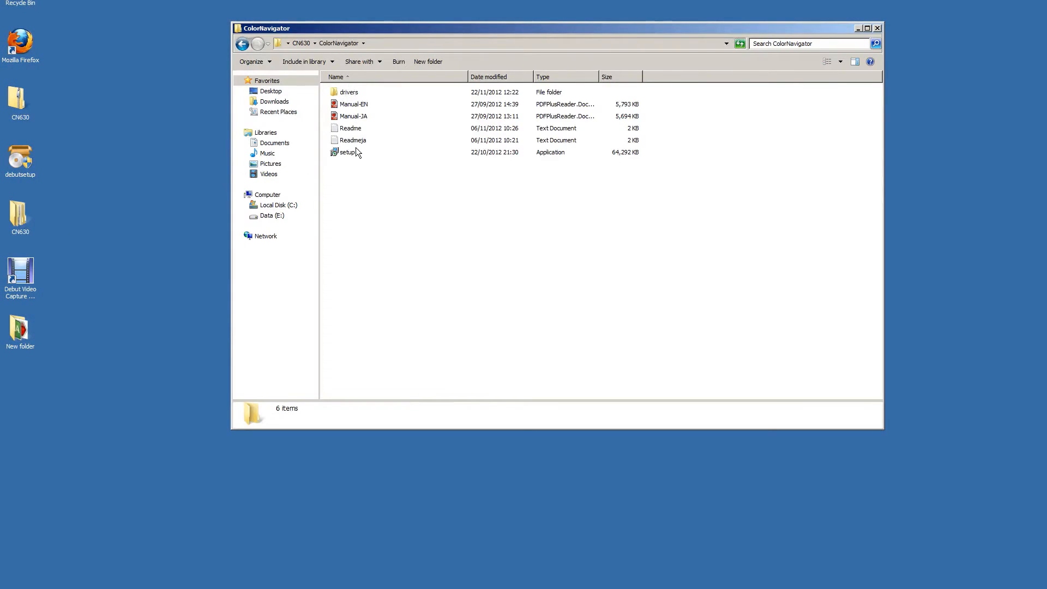
# Launch setup and advance the wizard through welcome and update check to start installing V6.3.0
pyautogui.doubleClick(347, 151)
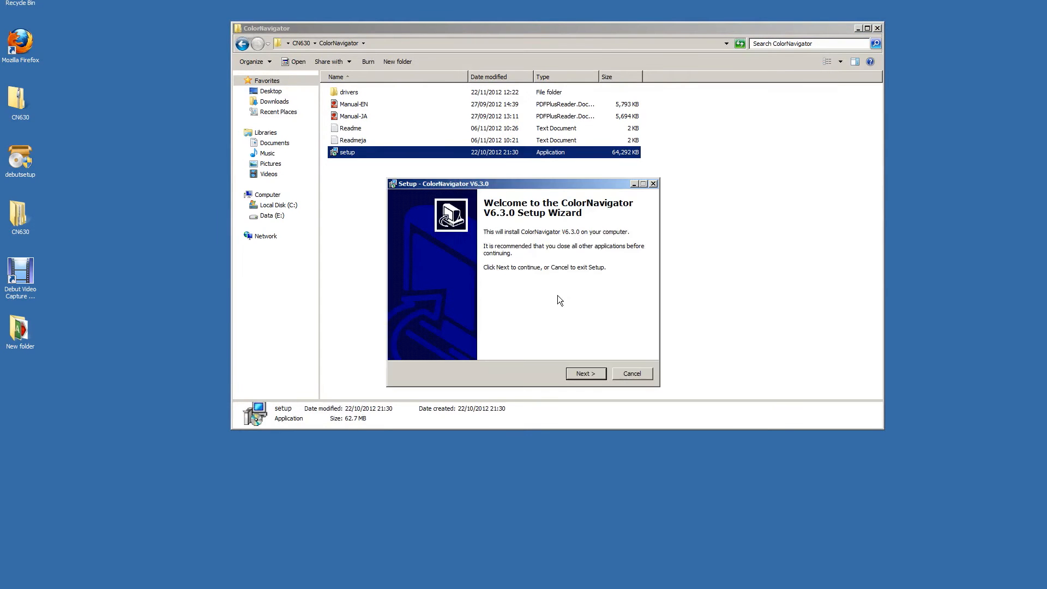
pyautogui.click(584, 373)
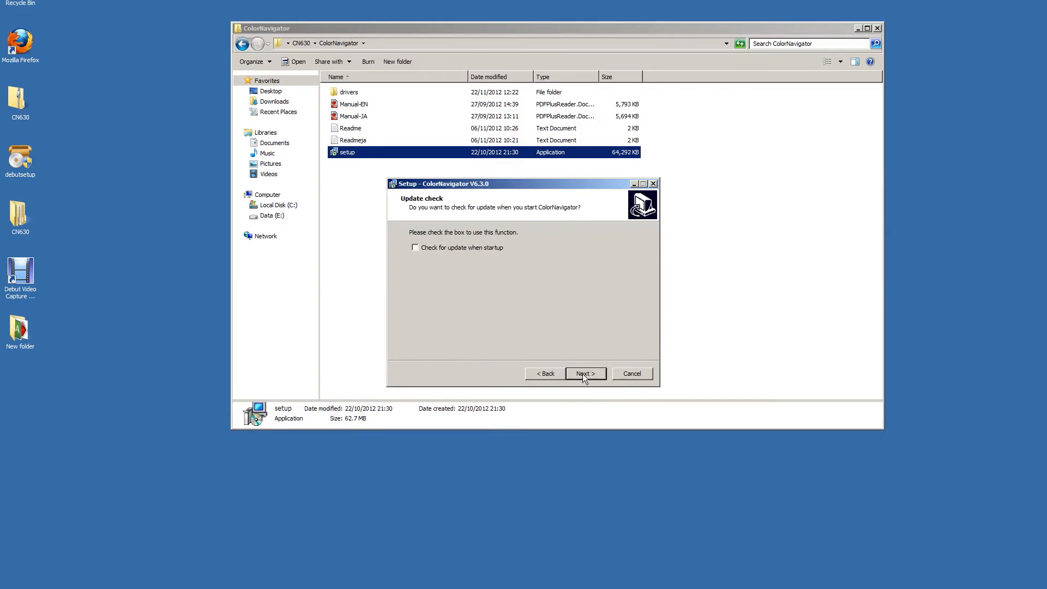
pyautogui.click(584, 373)
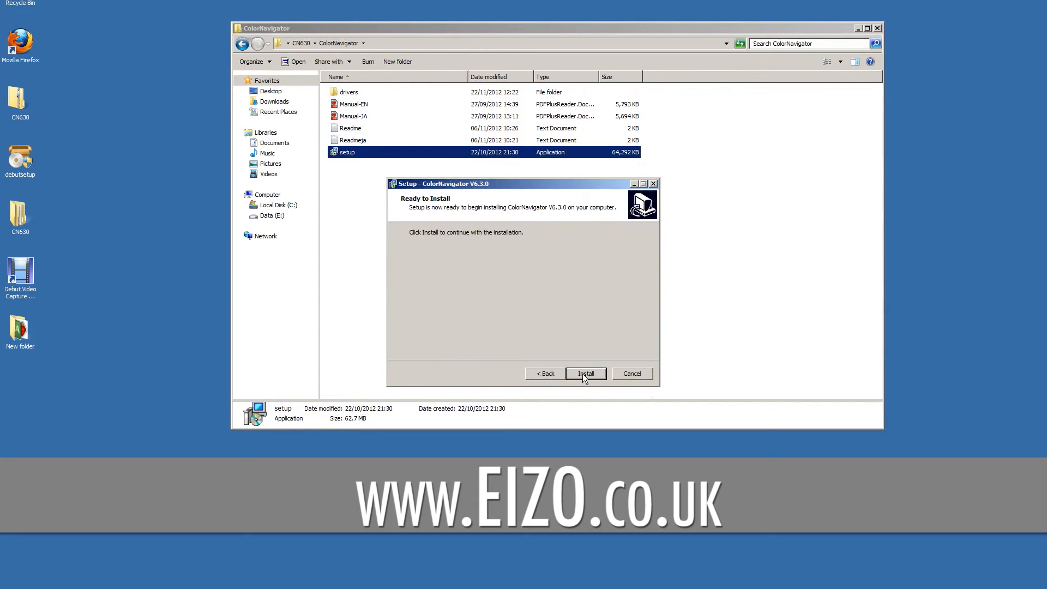
pyautogui.click(585, 373)
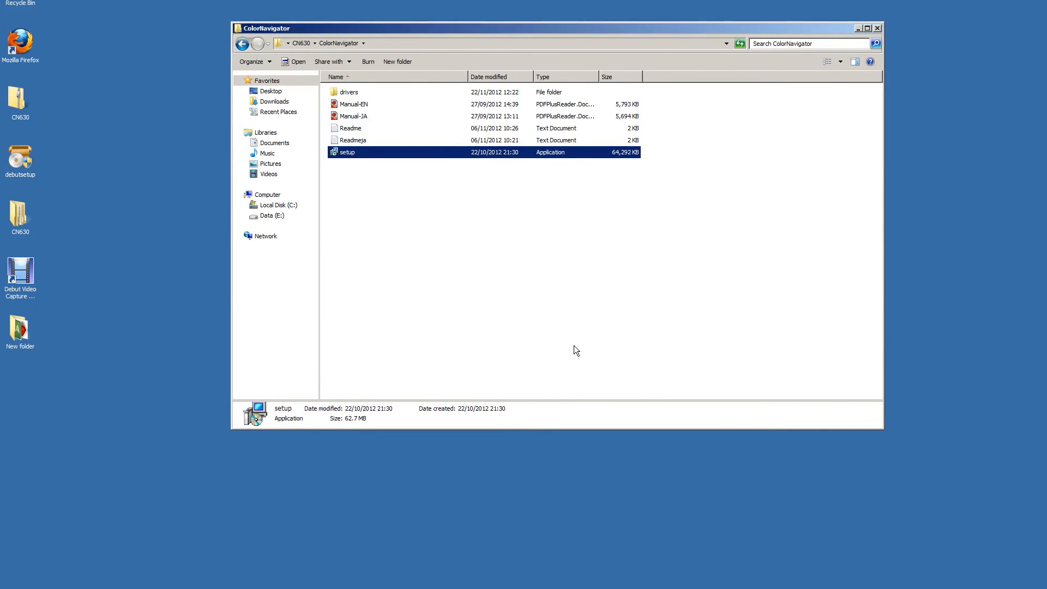
pyautogui.doubleClick(347, 151)
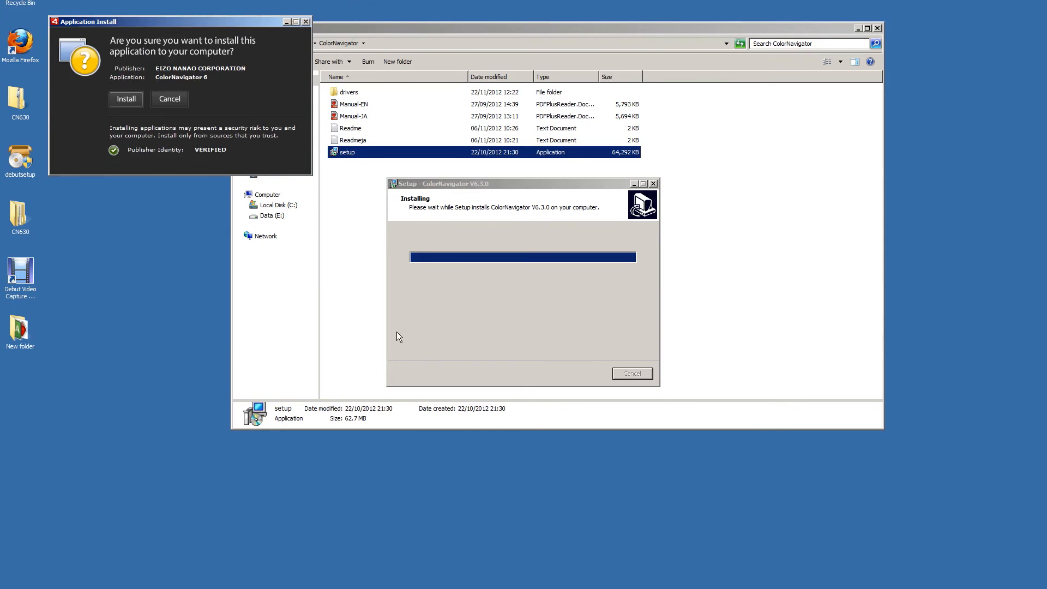
# Confirm the Adobe AIR install of ColorNavigator 6, accept preferences and finish the wizard
pyautogui.click(125, 100)
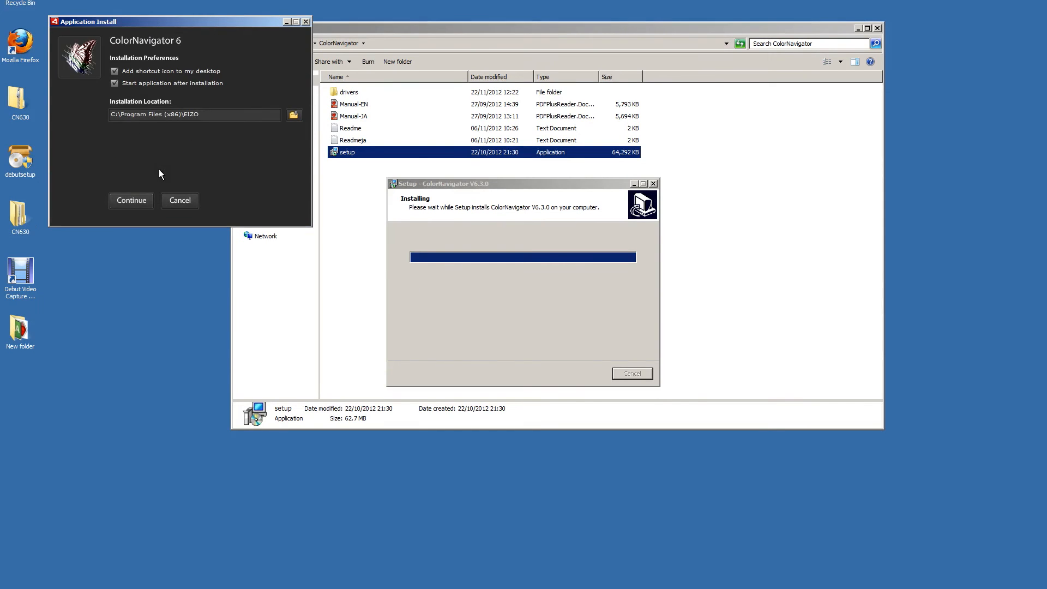
pyautogui.click(130, 200)
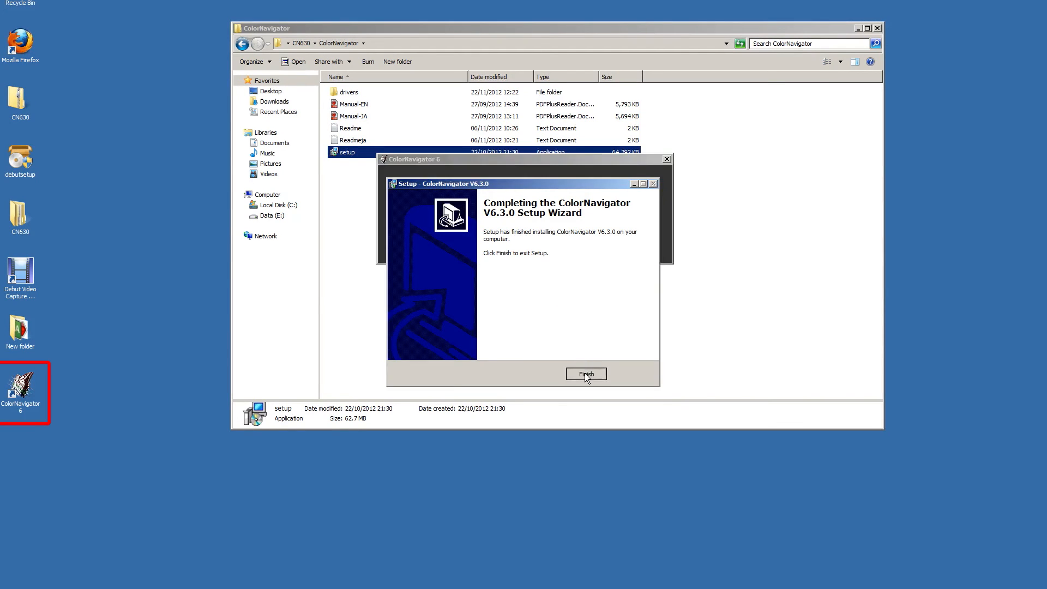
pyautogui.click(585, 373)
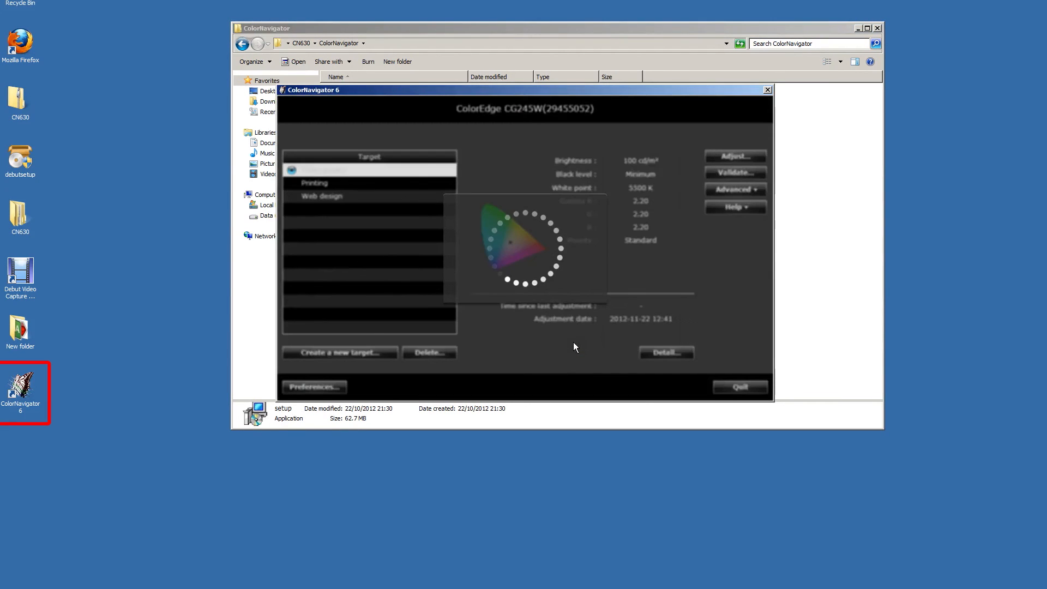